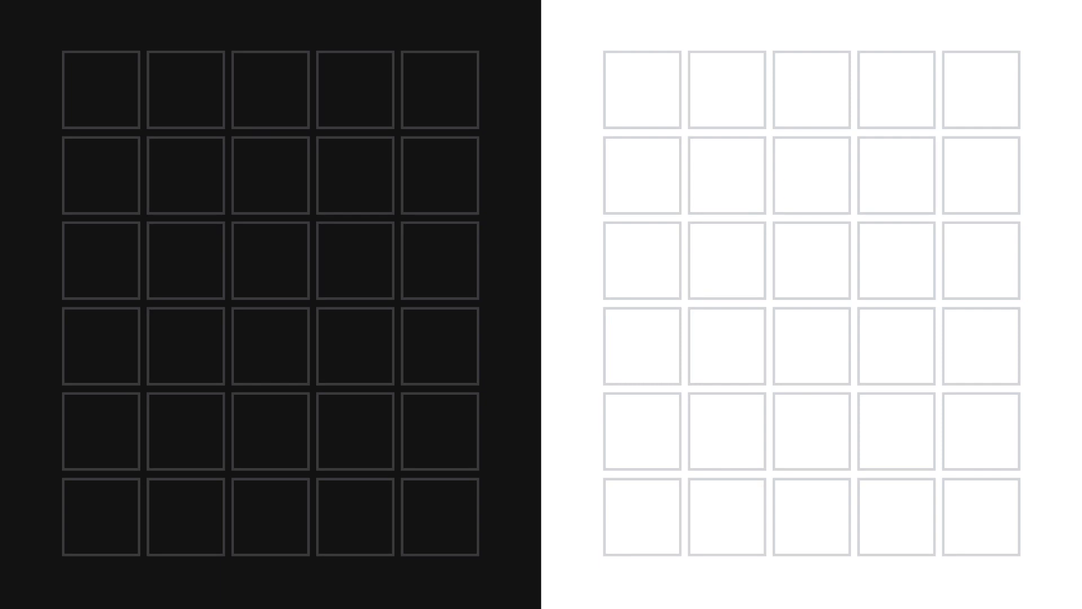
- Submit the opening guesses GUISE (left) and SHITE (right) for scoring
key("Enter")
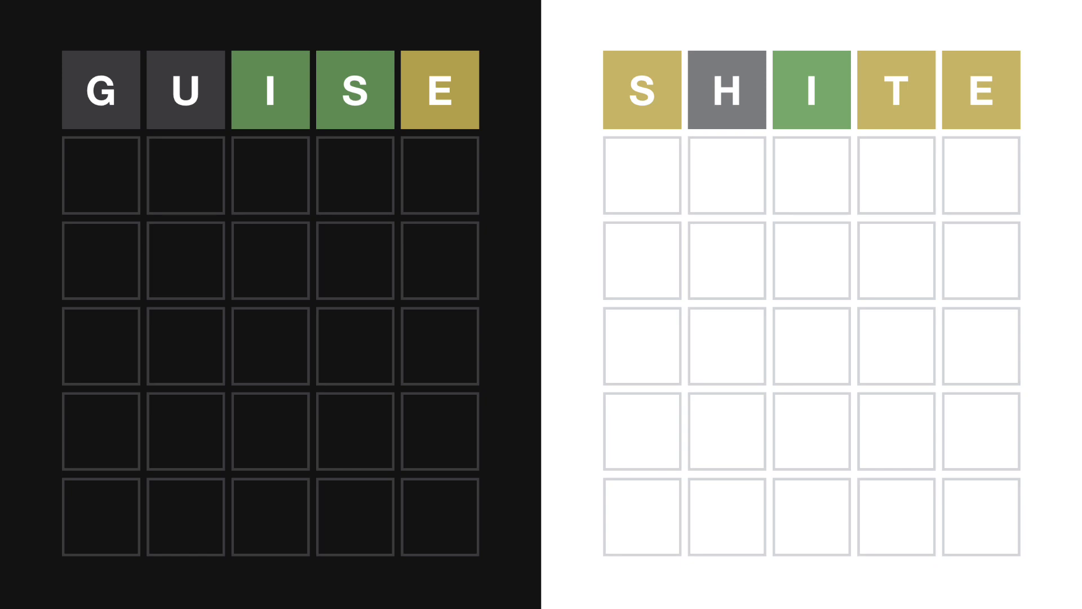
- Enter HEIST as the right board's second guess, solving it with an all-green row
type("HEIST")
type("DEIST")
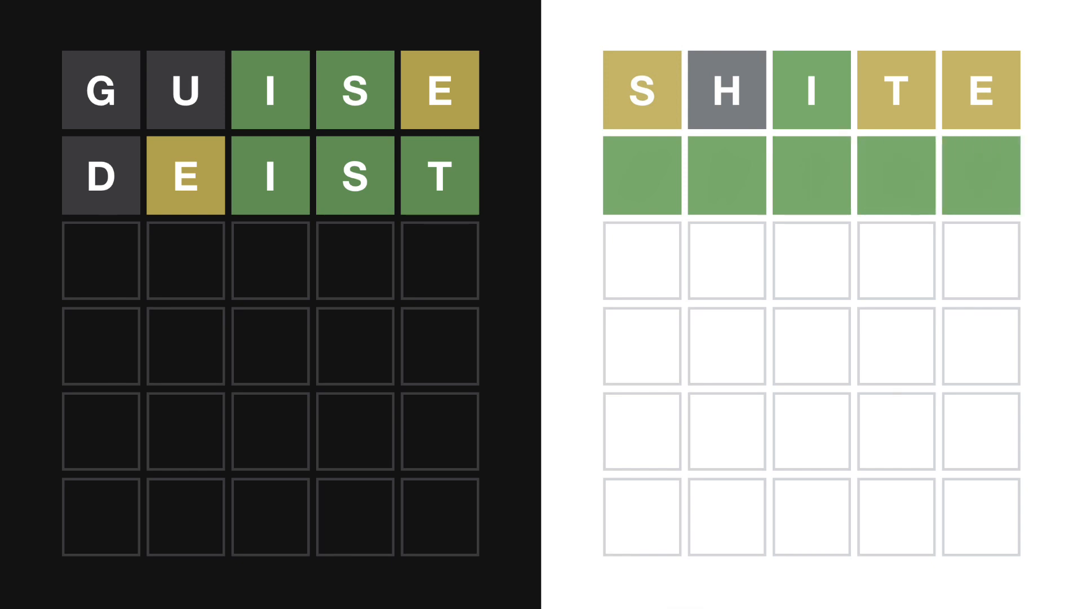
- Type a tentative E, X, IST, then settle on EPIST as the left board's unscored third guess
type("E")
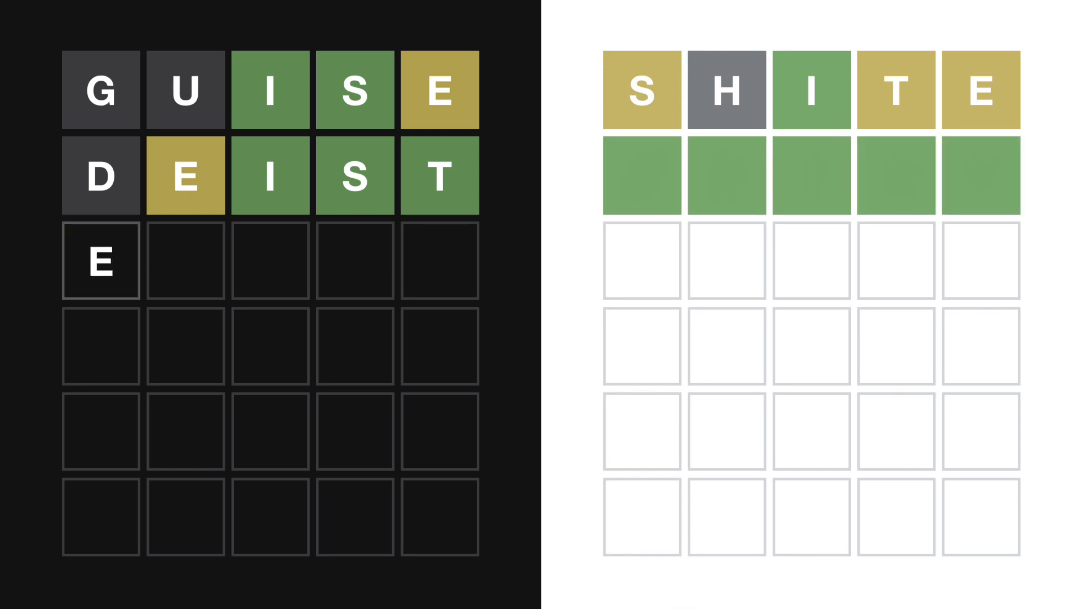
type("X")
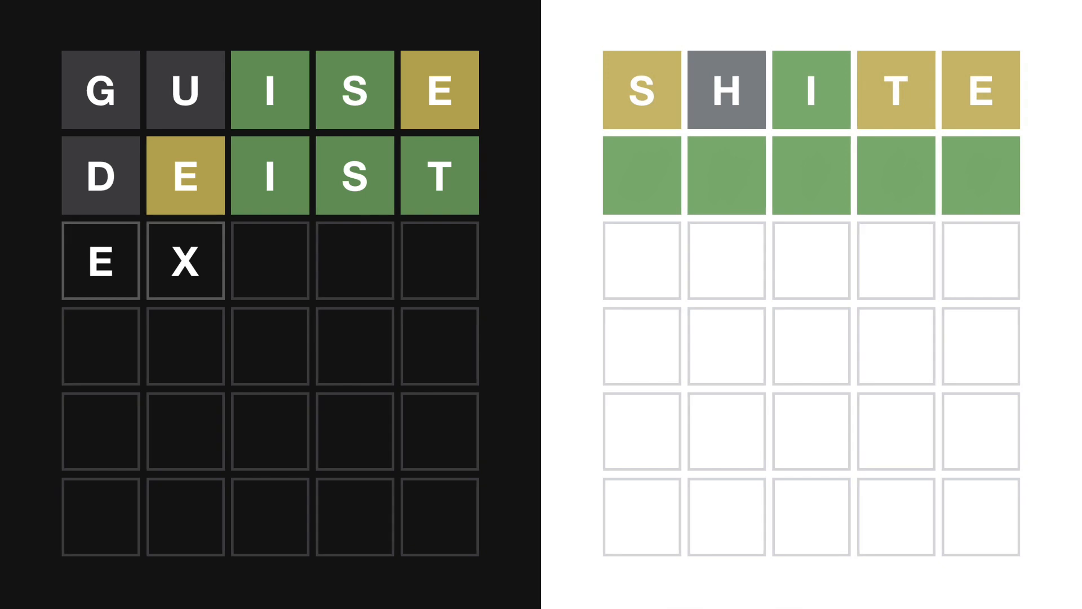
type("IST")
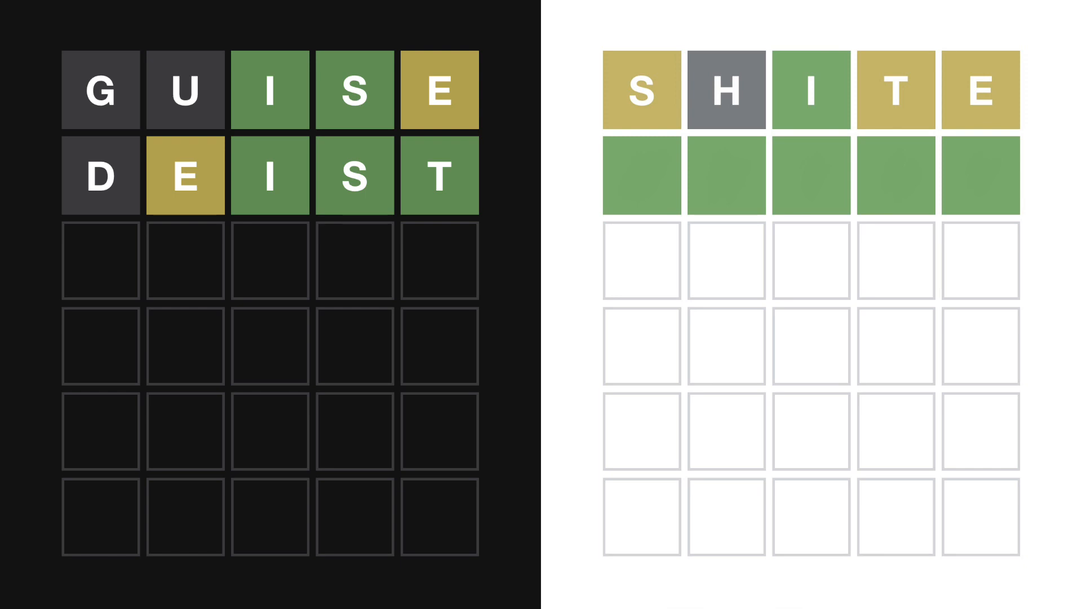
type("EPIST")
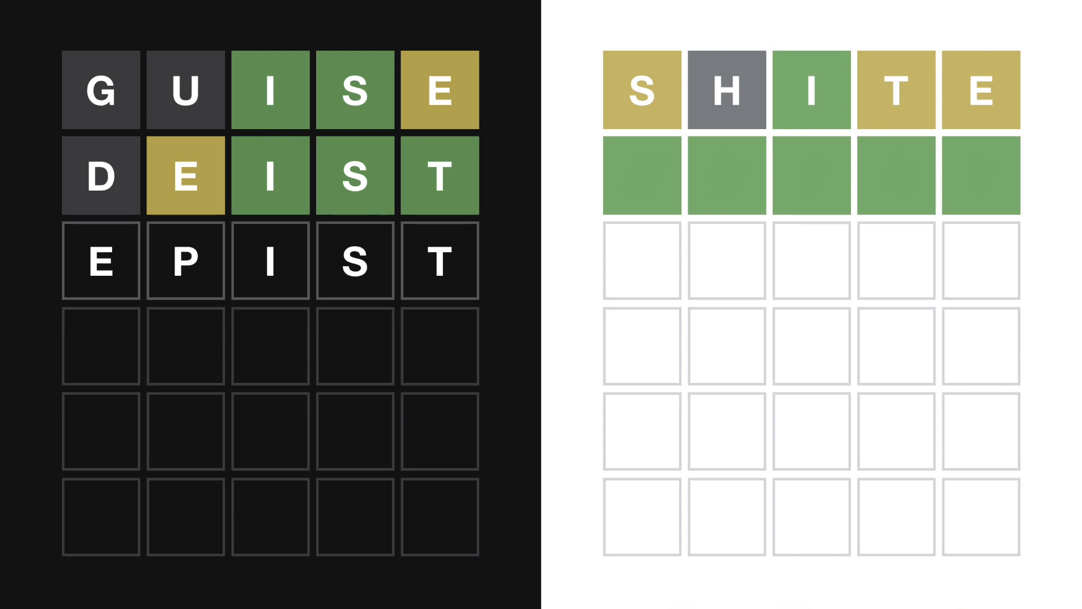